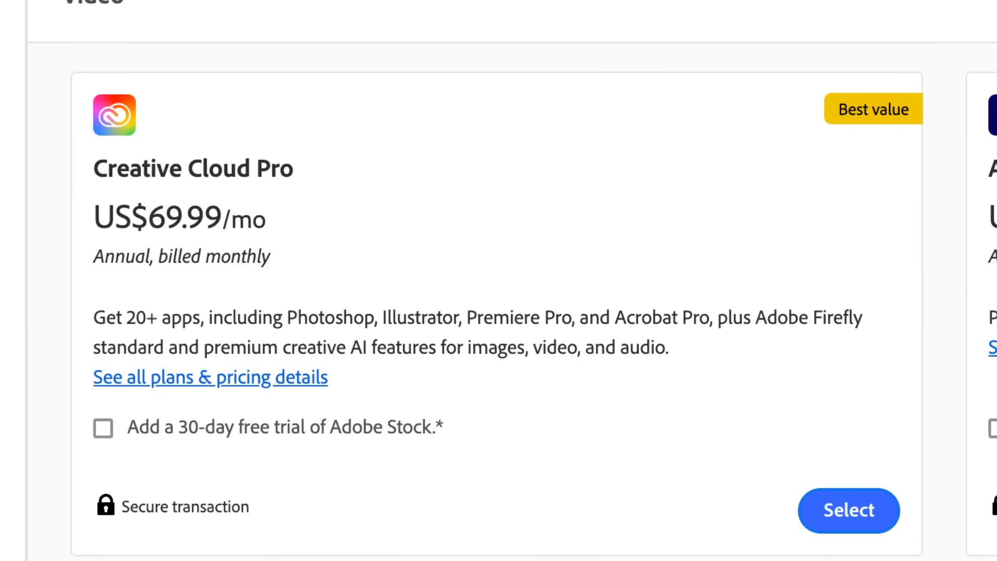
double_click(168, 219)
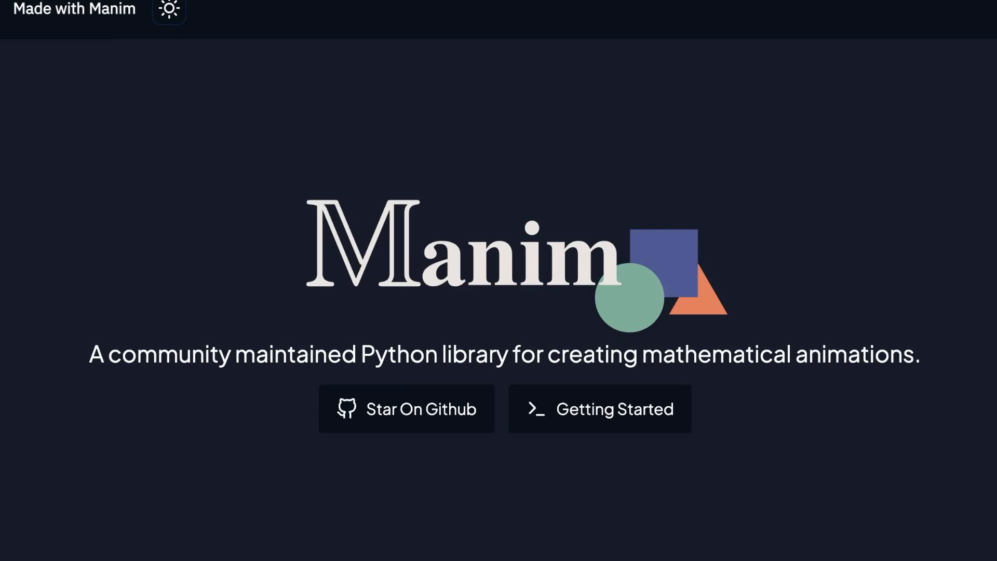
left_click_drag(511, 355, 919, 354)
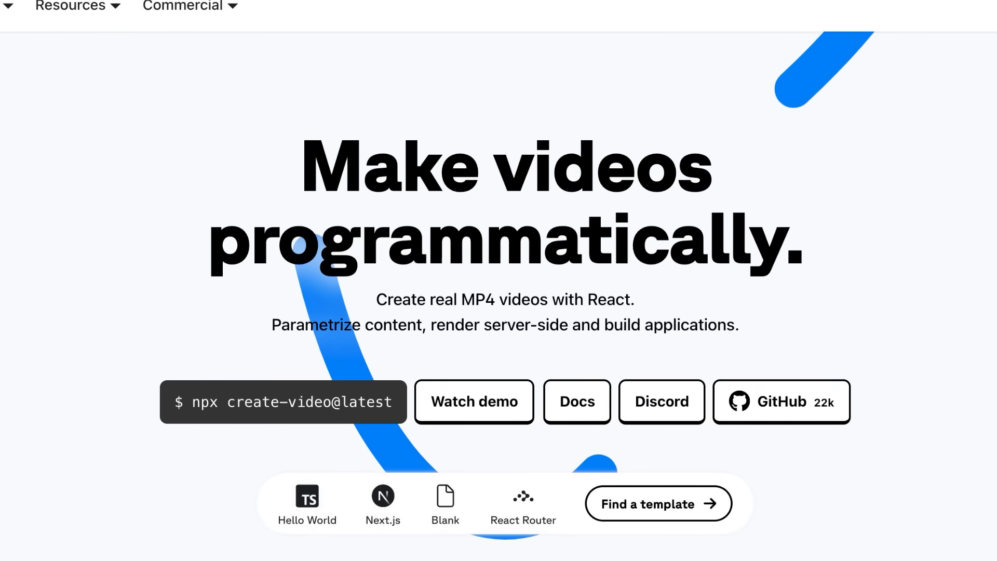
left_click(474, 401)
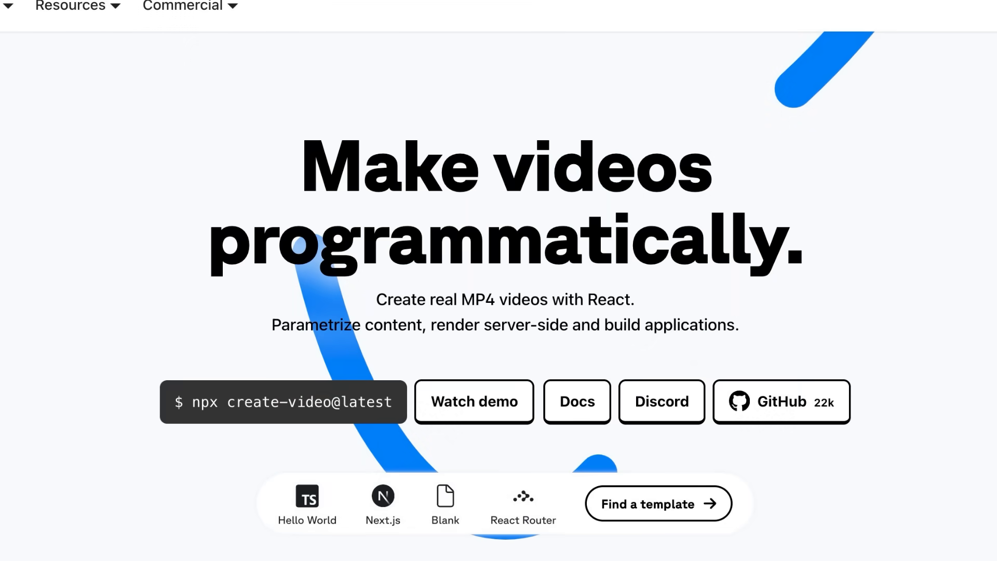
scroll("down", 3)
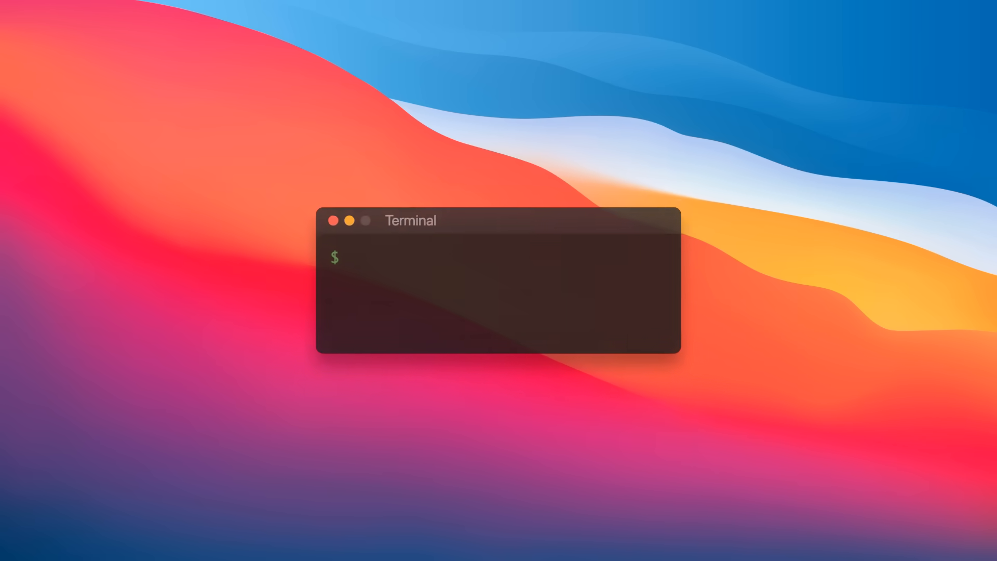
type("npm init")
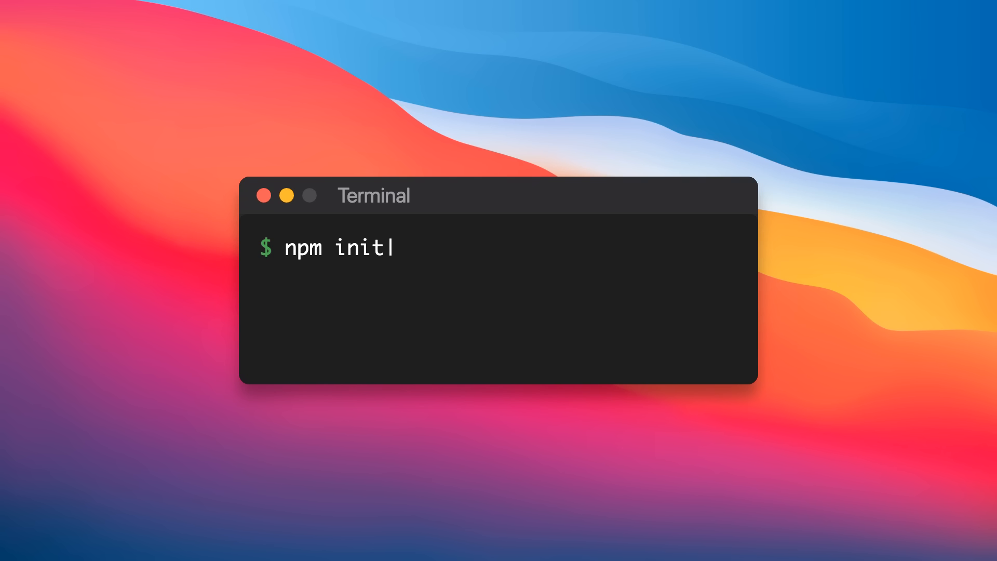
type("@motion-canvas@latest")
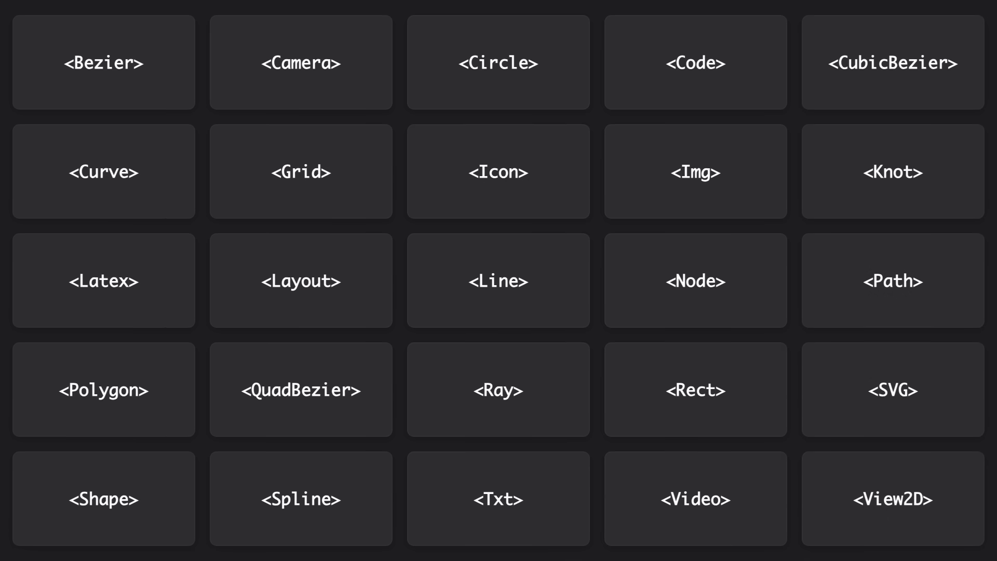
Step: Show the grid of built-in nodes such as <Circle>, <Rect>, <Txt> and <View2D>
left_click(695, 63)
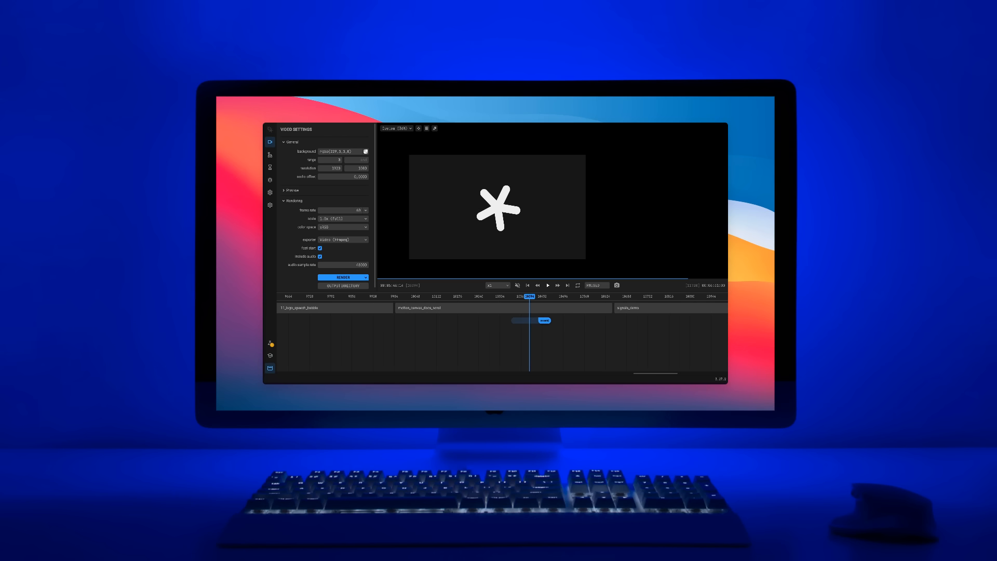
Step: Reveal the editor's Video Settings panel, white-asterisk preview and scene timeline
key("shift")
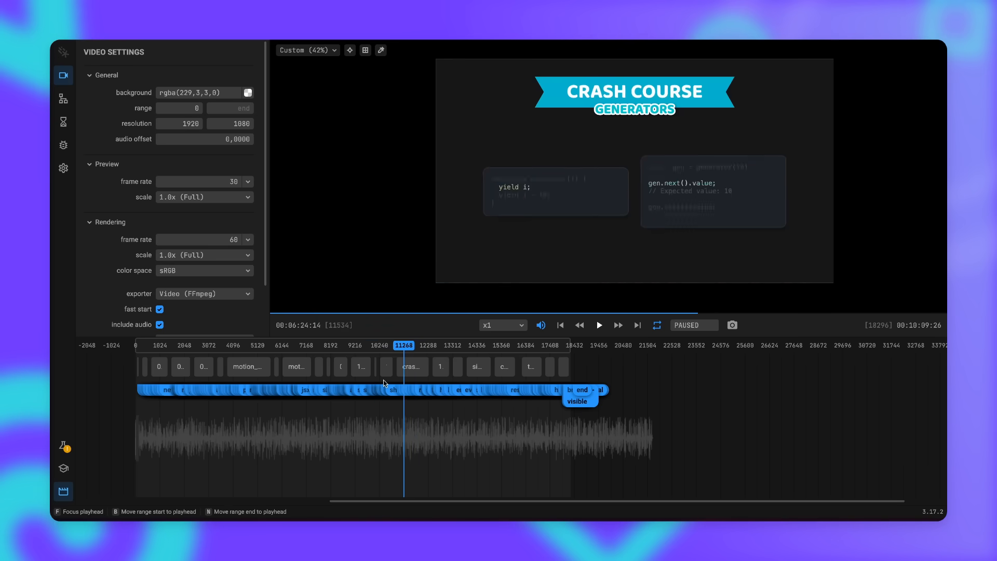
Step: Move the playhead back near frame 5337 to the code-beside-red-square scene
left_click(262, 345)
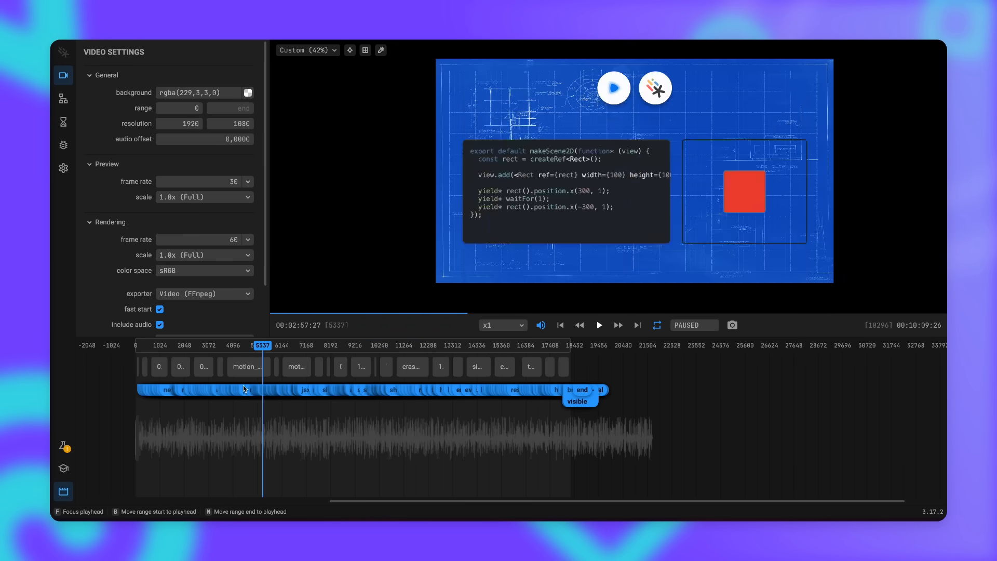